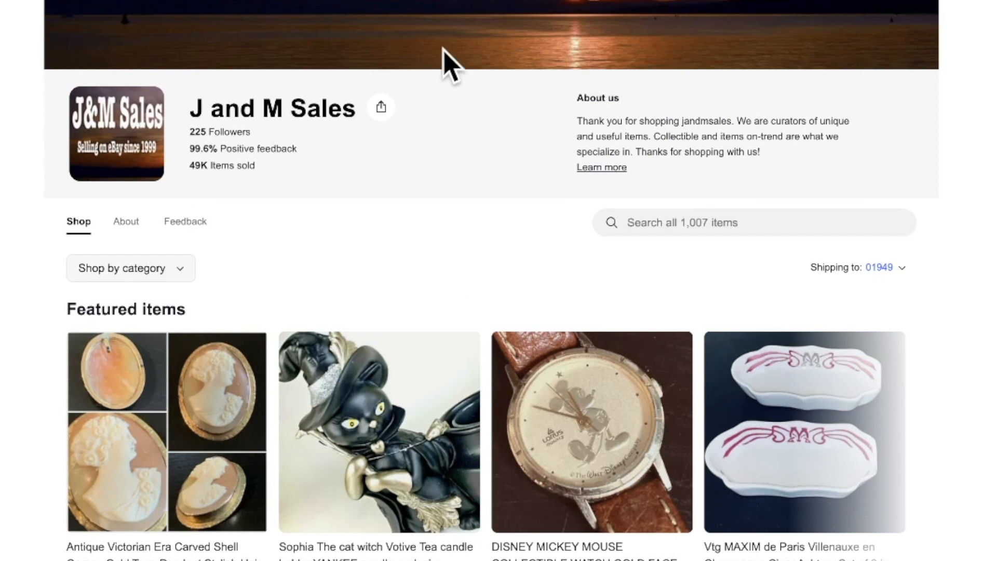
mouse_move(425, 77)
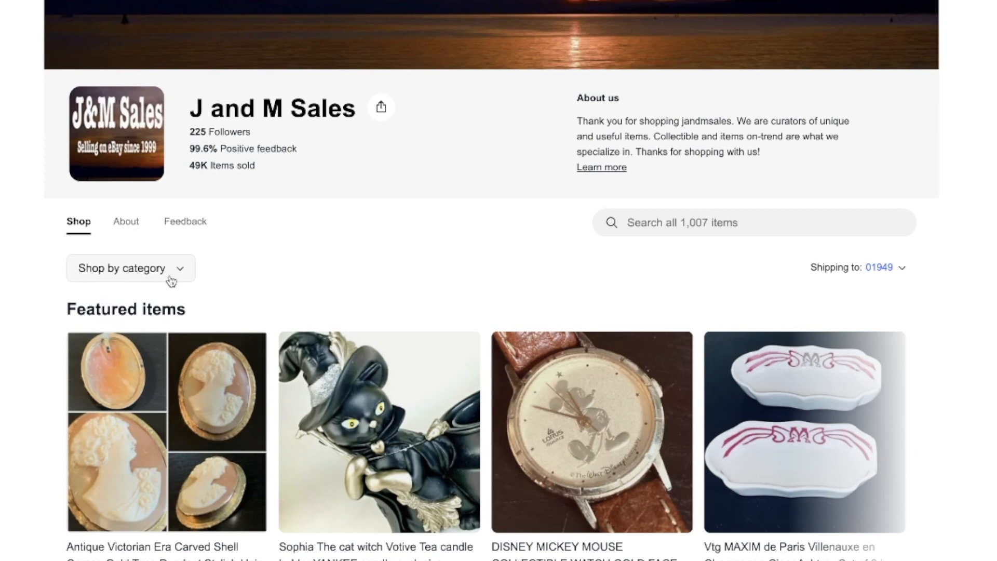
Step: Show the J and M Sales category list and expand Books into New and Used
click(132, 268)
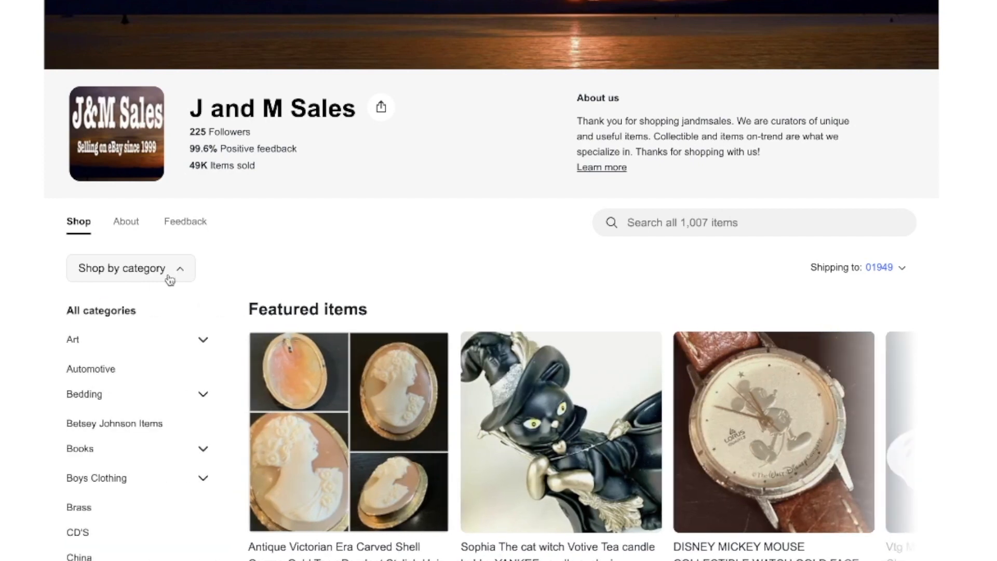
click(131, 268)
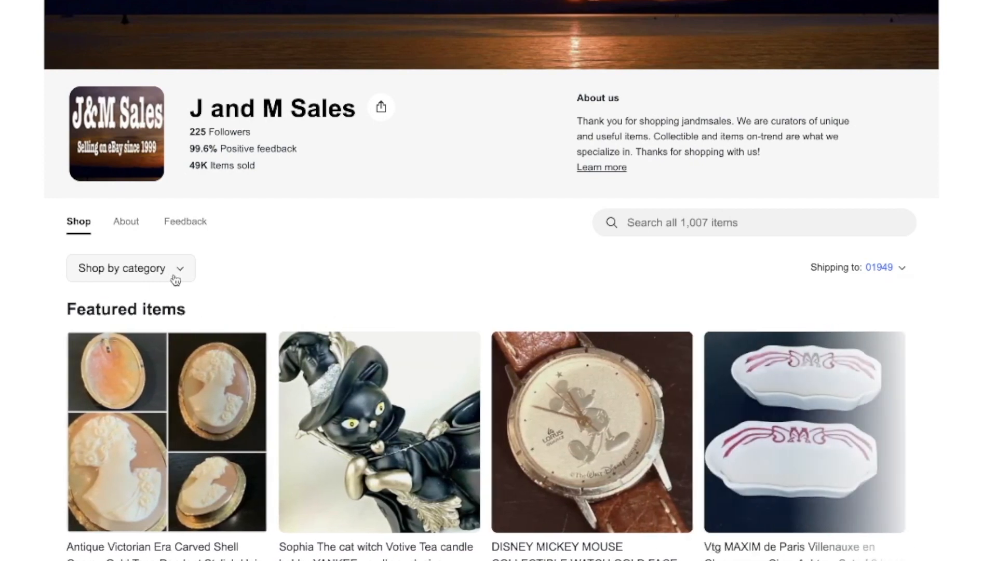
click(131, 268)
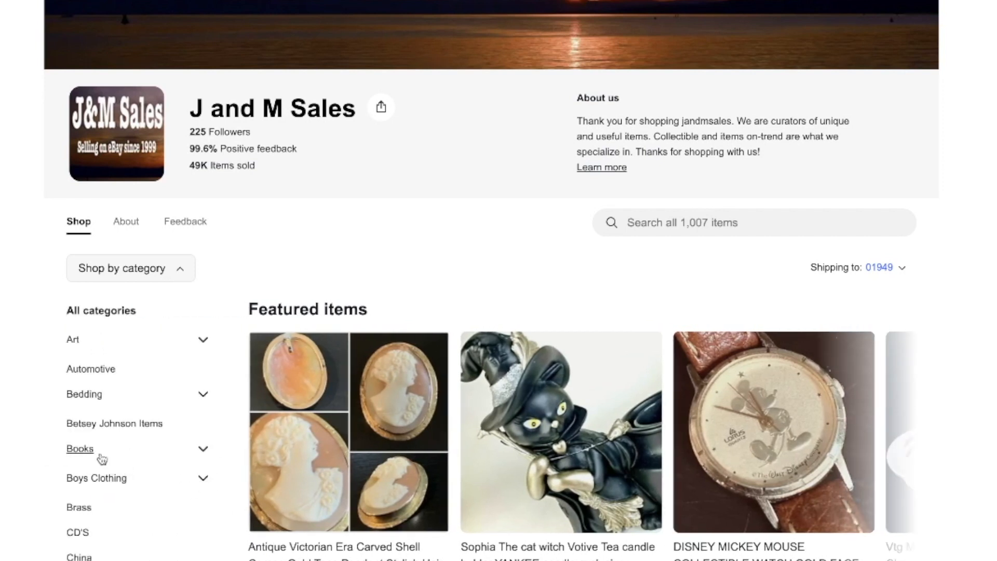
click(202, 449)
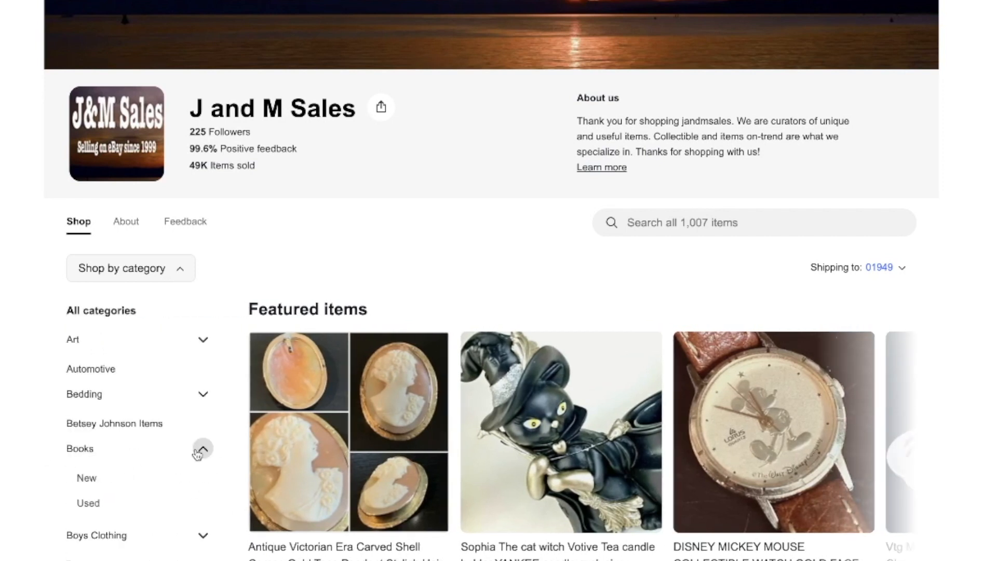
click(203, 448)
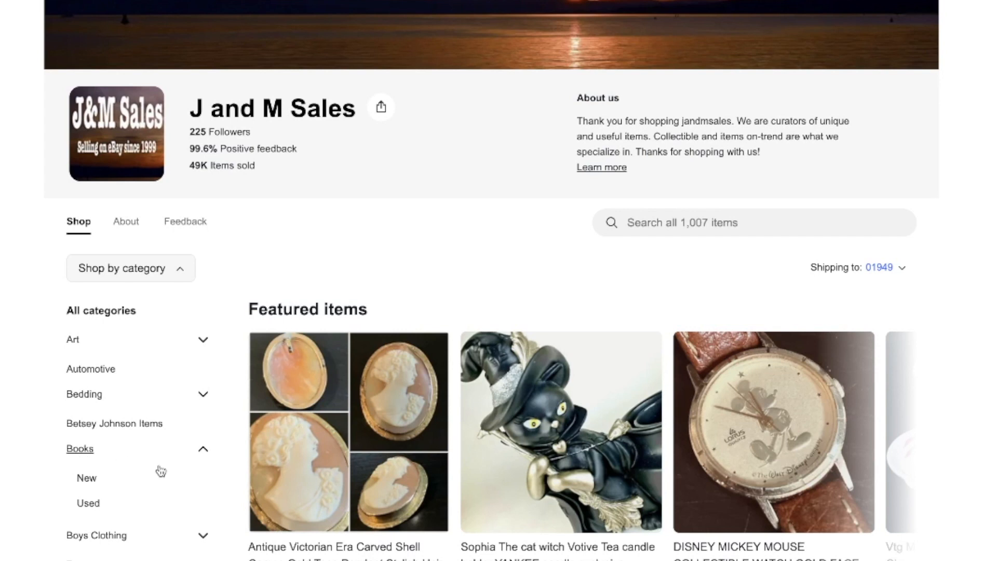
mouse_move(128, 517)
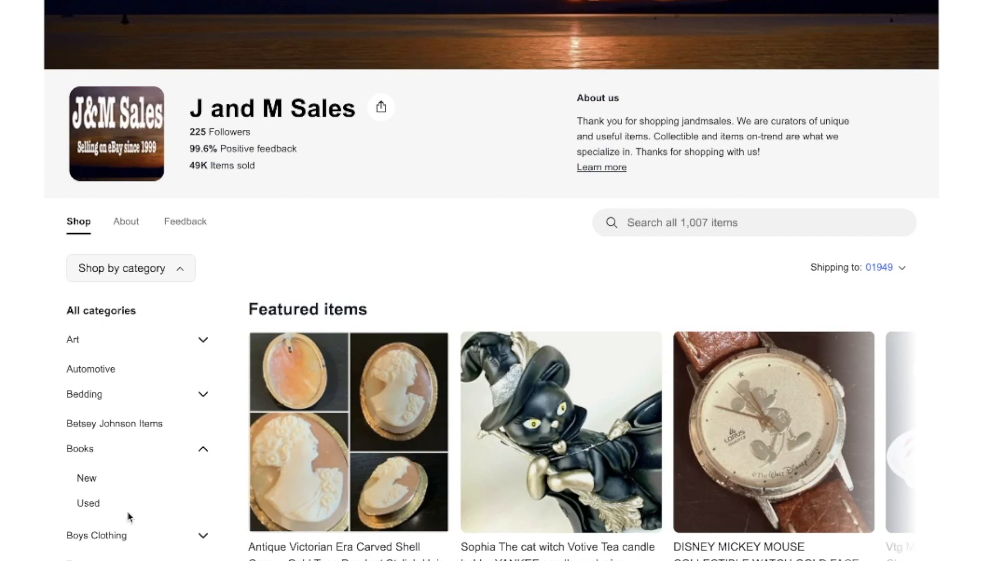
mouse_move(273, 256)
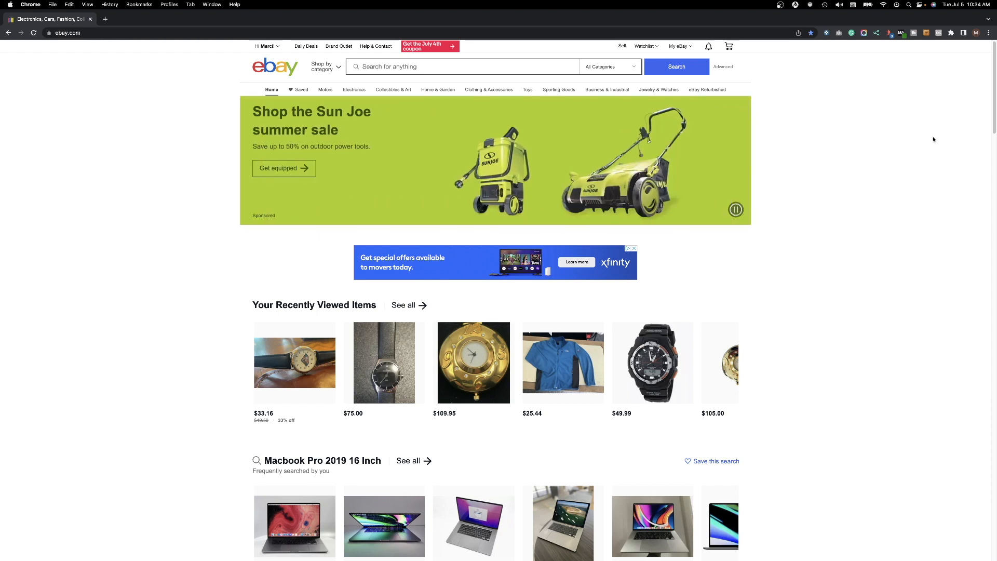
Step: Reach the J and M Sales store page from the account menu's store link
click(264, 46)
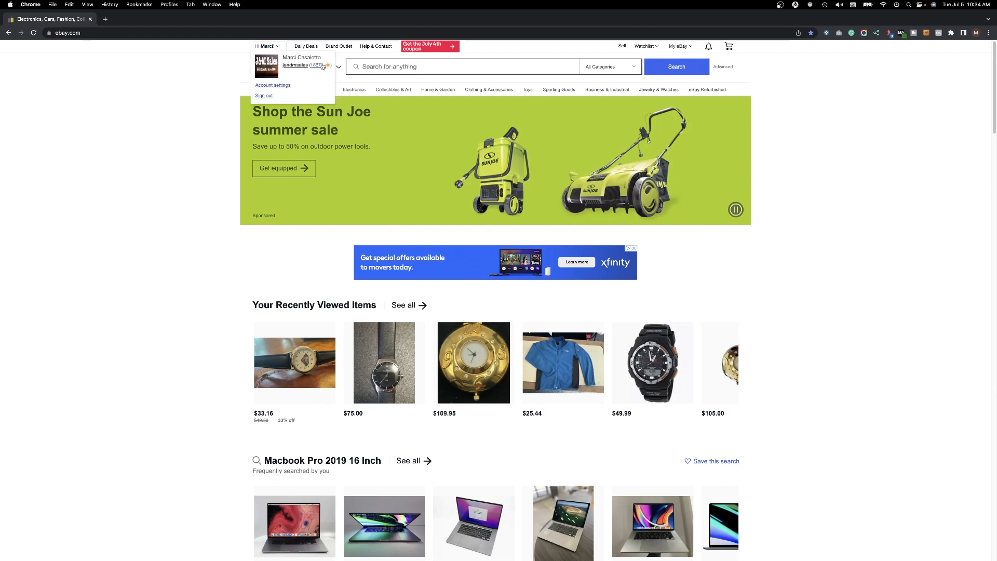
click(294, 64)
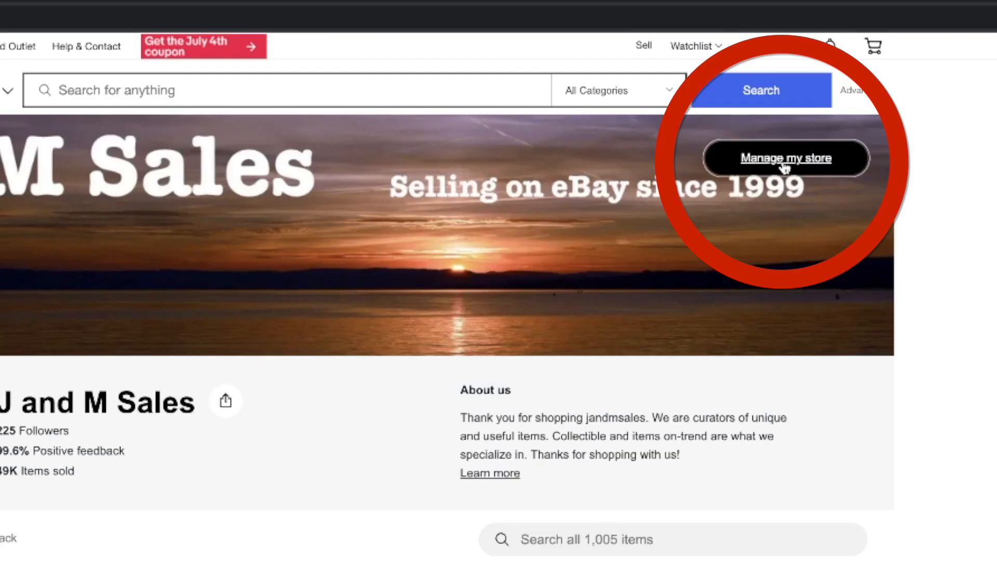
Step: Enter Manage my store and show the Store categories page listing 178 categories
click(786, 158)
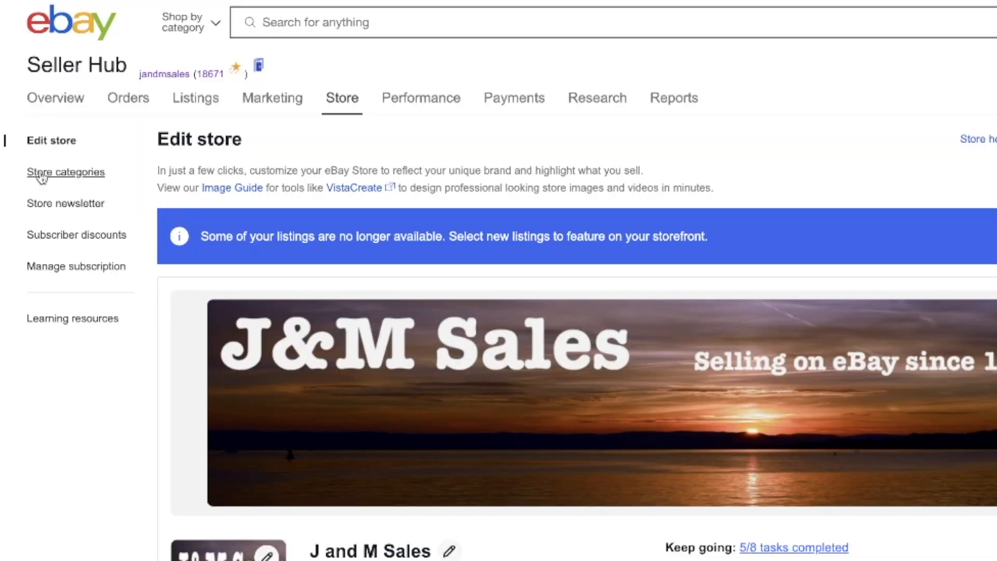
mouse_move(45, 203)
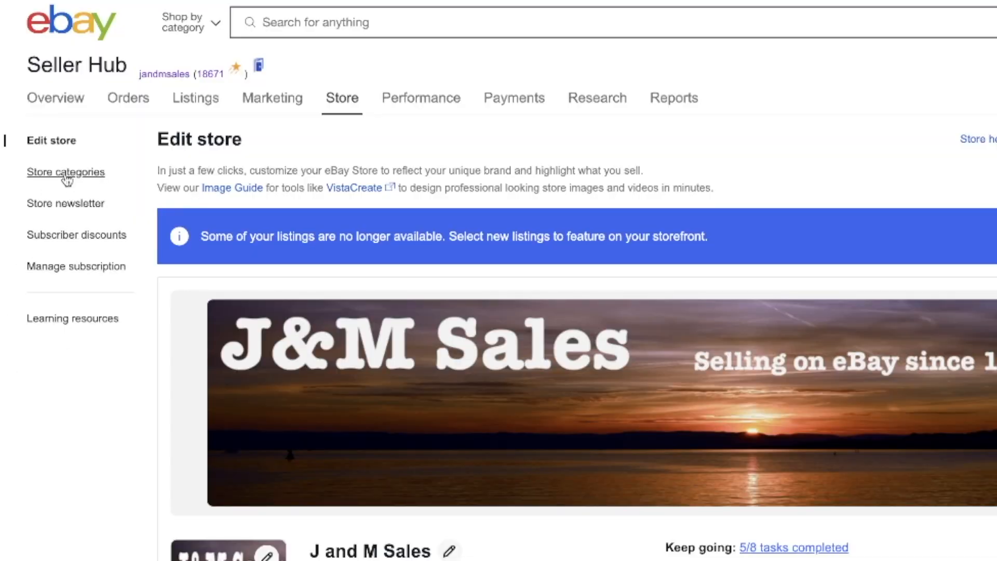
click(65, 171)
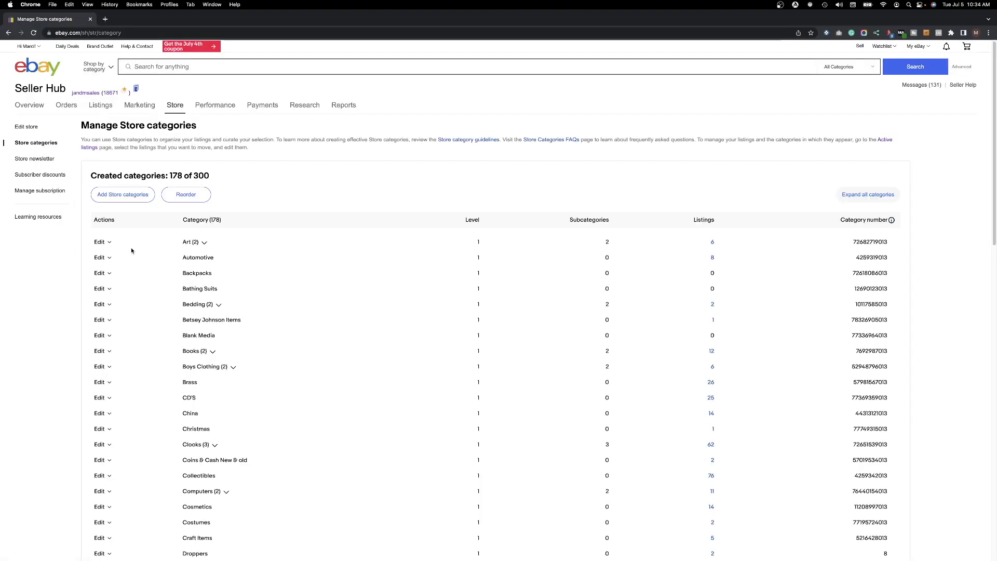
Step: Expand and collapse the Art and Bedding categories to check their subcategories
click(205, 242)
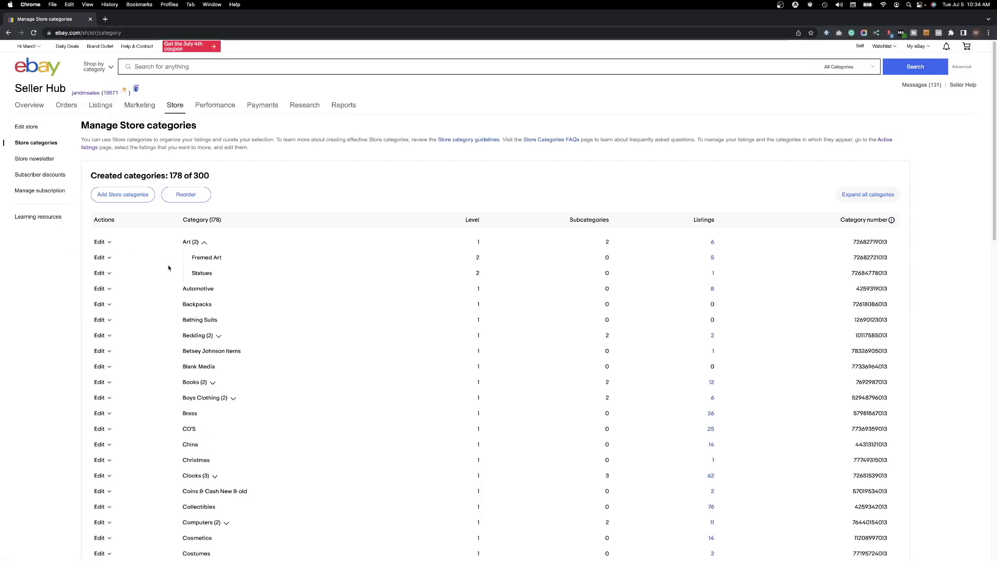
click(205, 242)
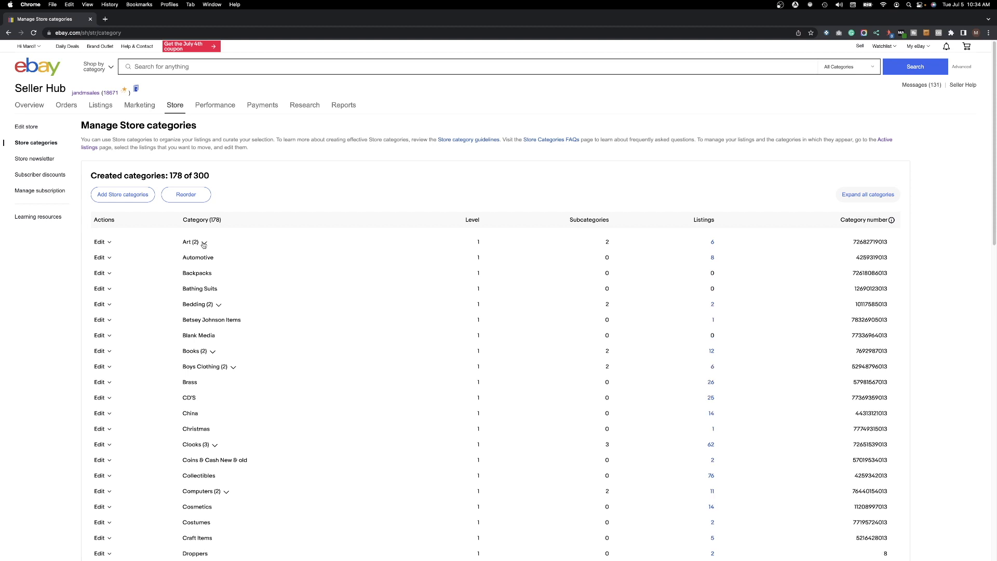
mouse_move(220, 310)
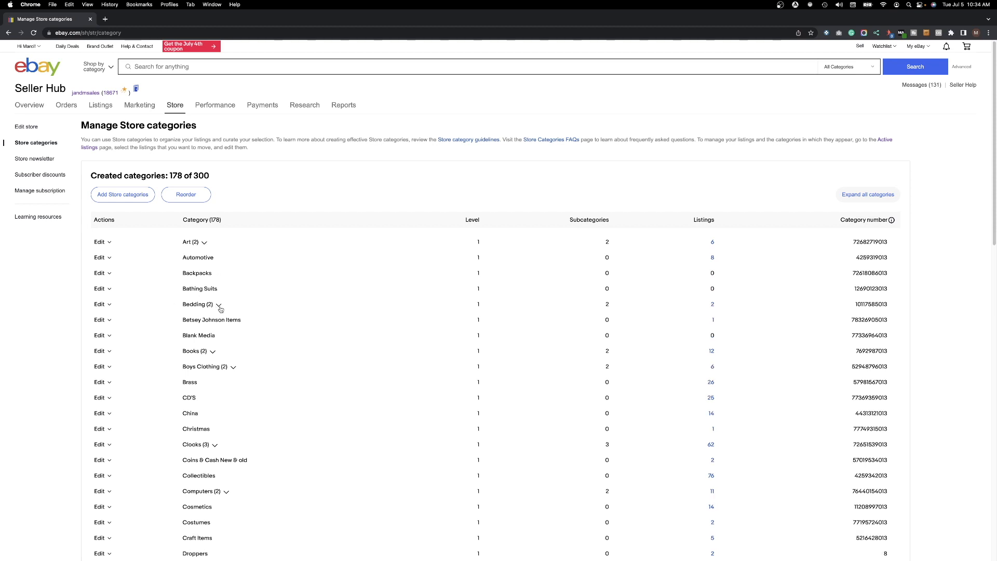
click(218, 304)
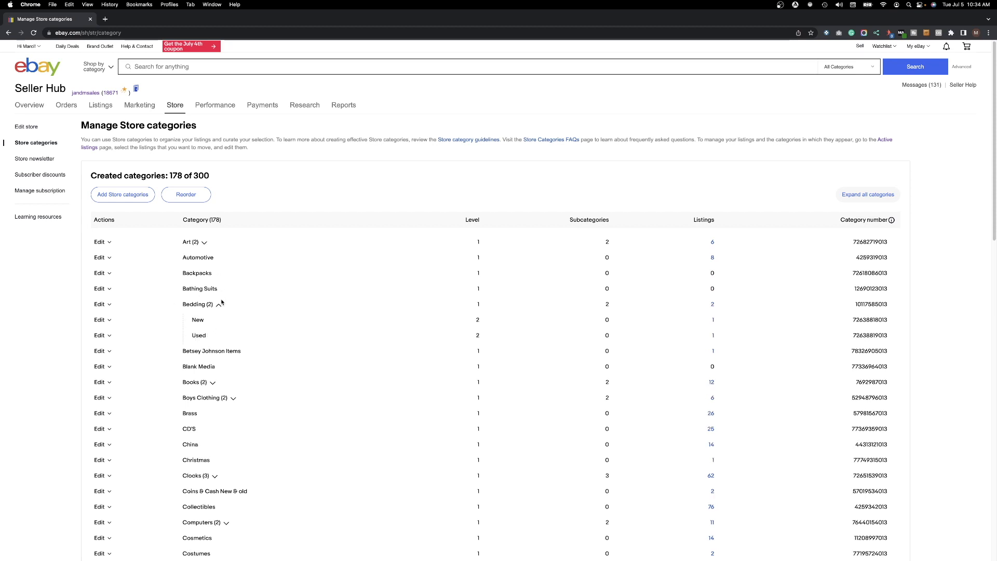
click(219, 305)
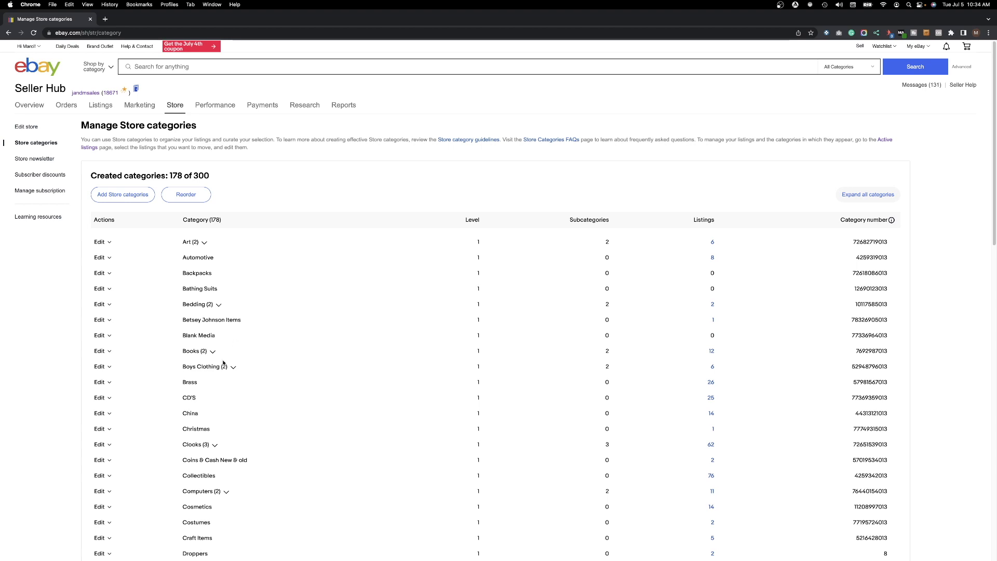
mouse_move(224, 365)
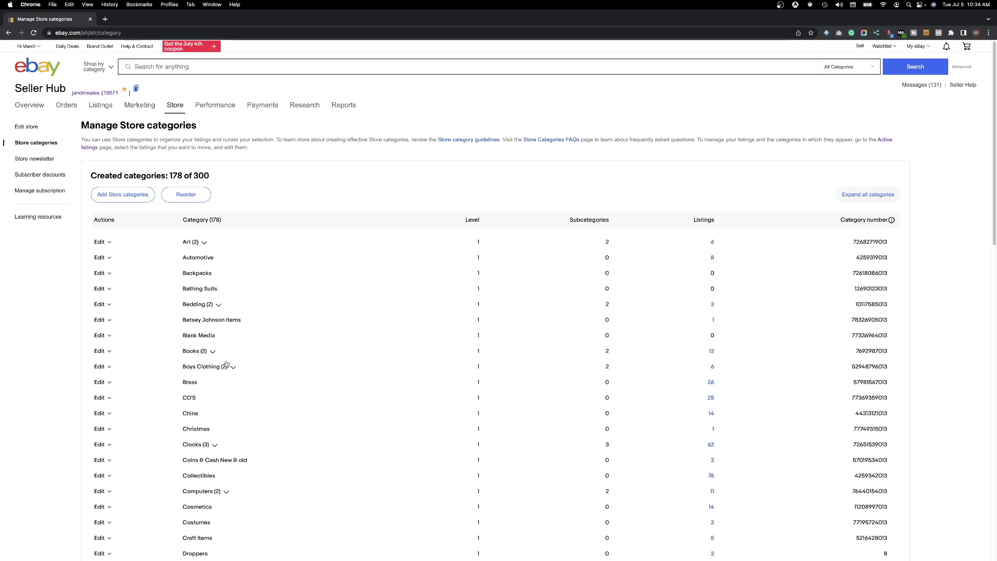
mouse_move(258, 362)
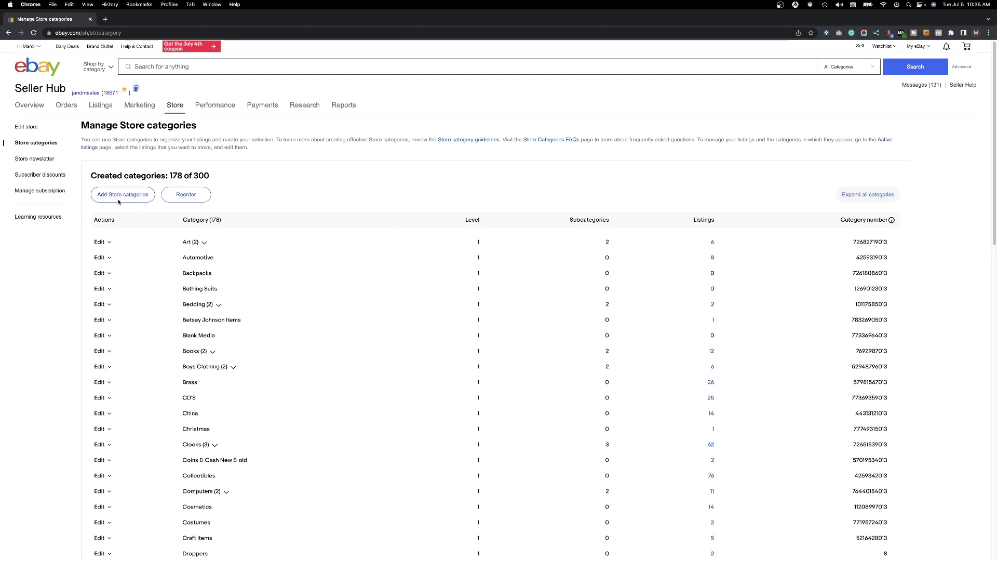
Step: Create a top-level store category named 'test', bringing the total to 179 of 300
click(122, 194)
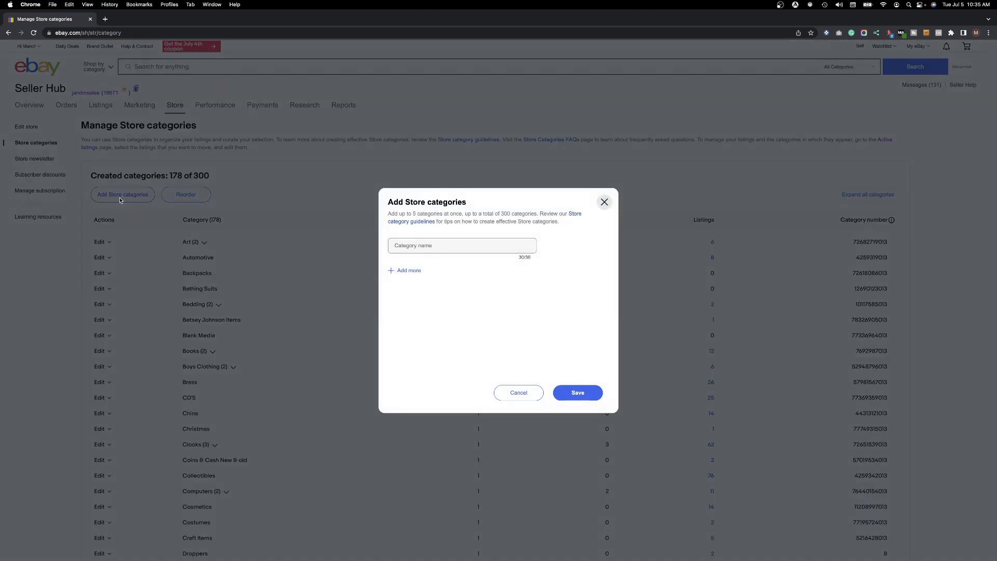
click(461, 245)
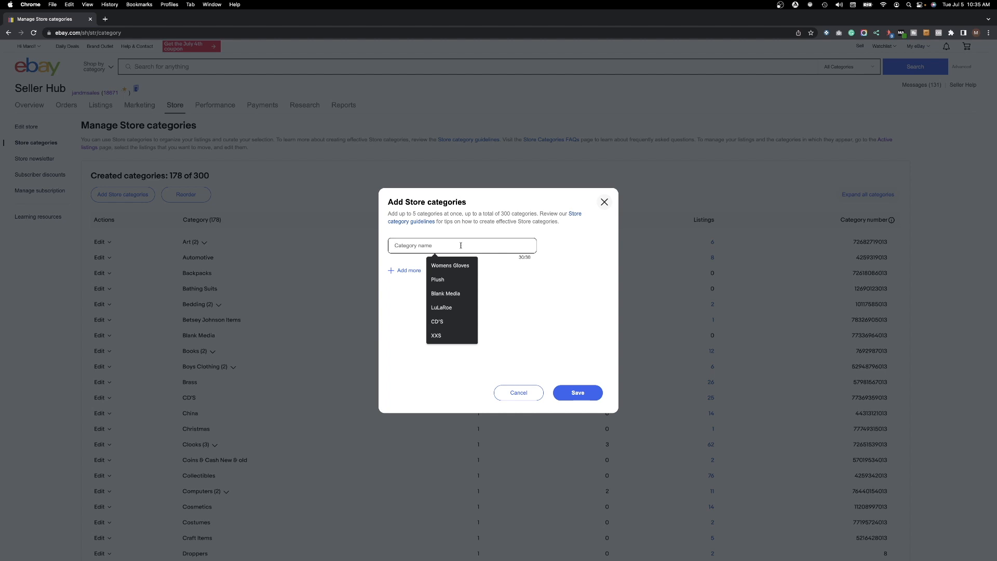
text(test)
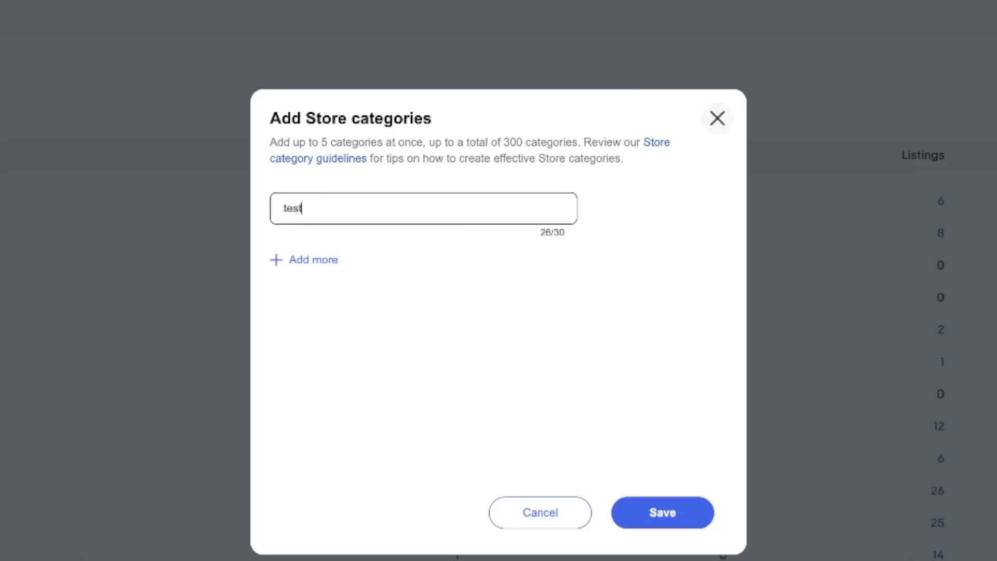
click(662, 512)
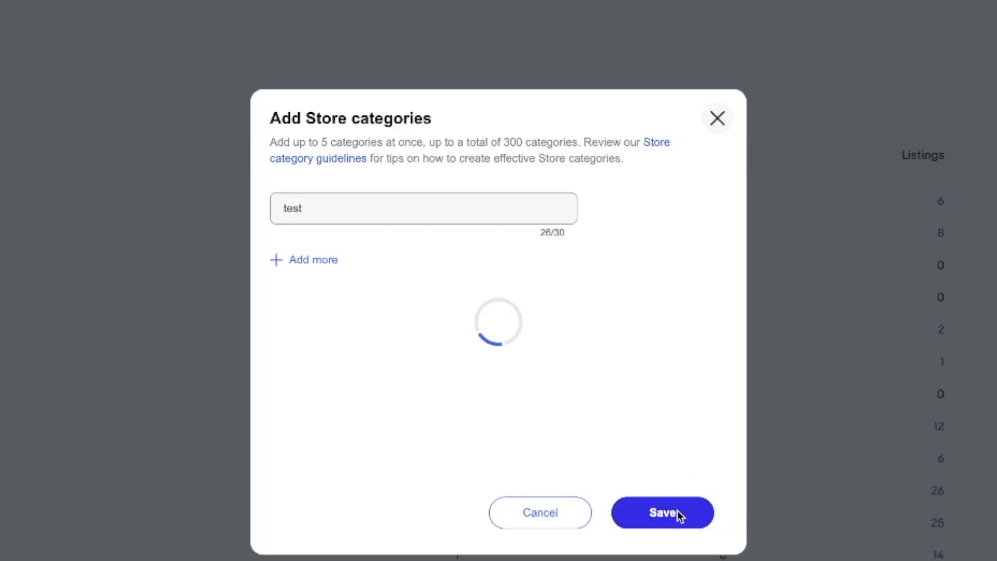
click(662, 512)
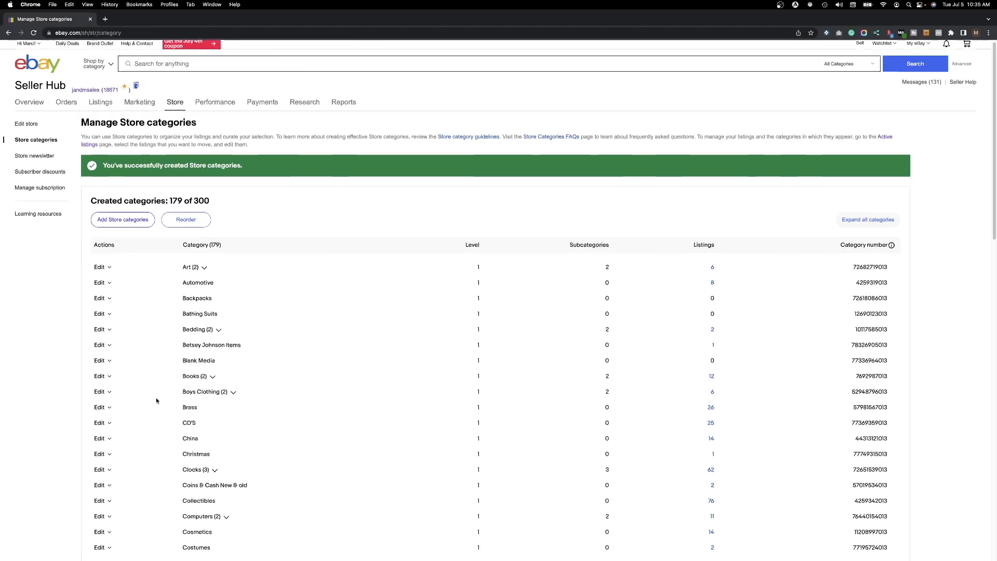
scroll(down, 3)
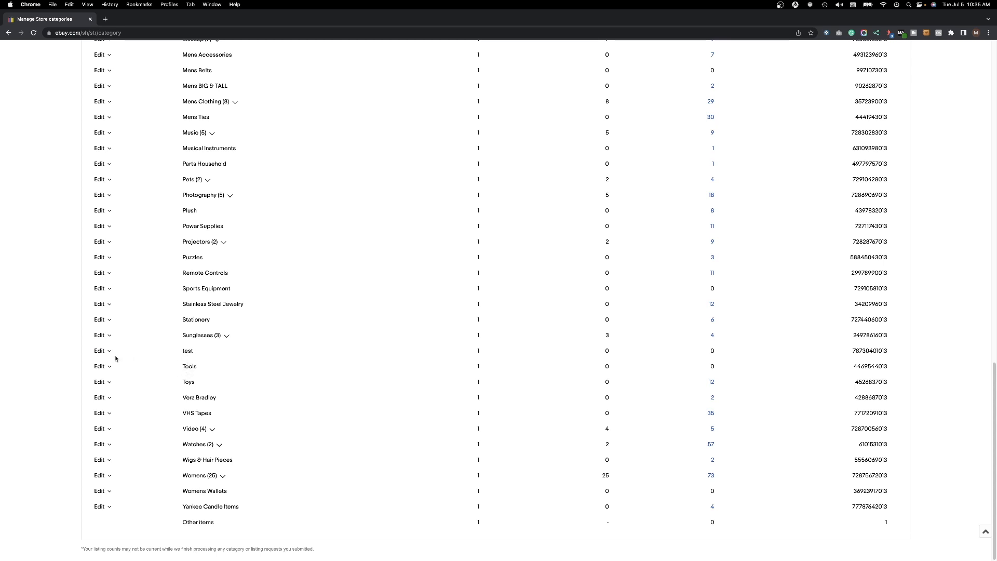
Step: Add subcategories 'test 1' and 'Test 2' under the test category via its Edit actions
click(100, 350)
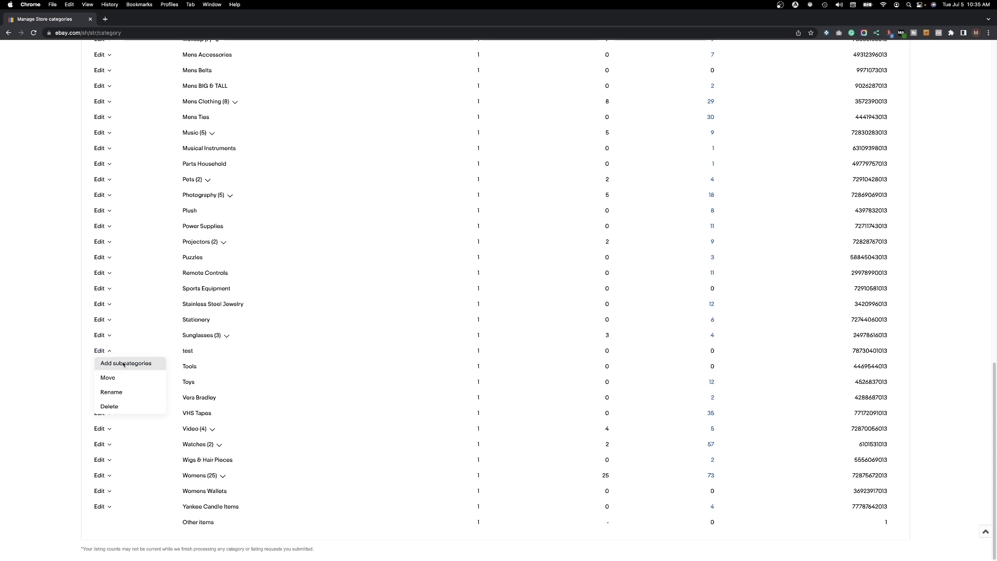
mouse_move(124, 363)
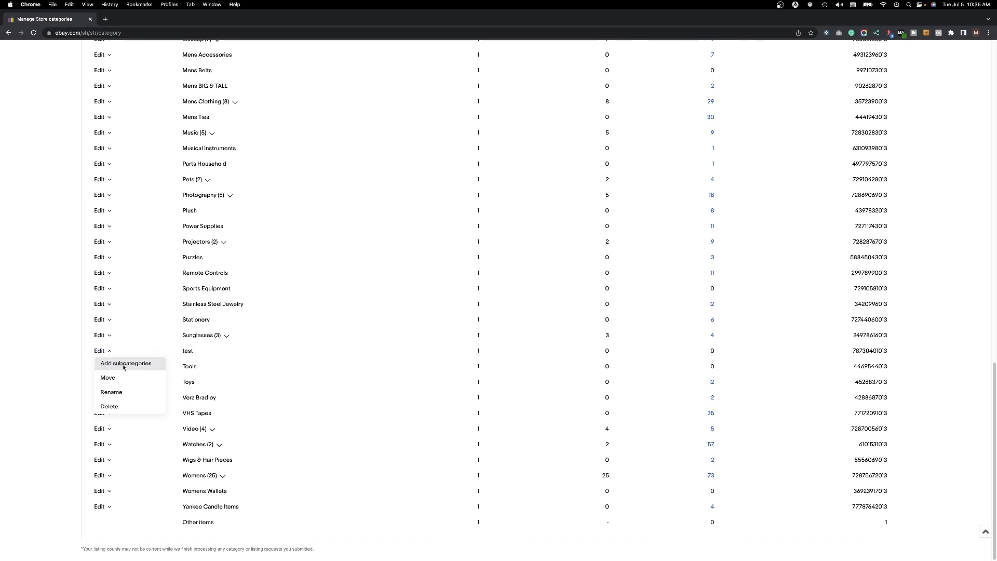
click(126, 364)
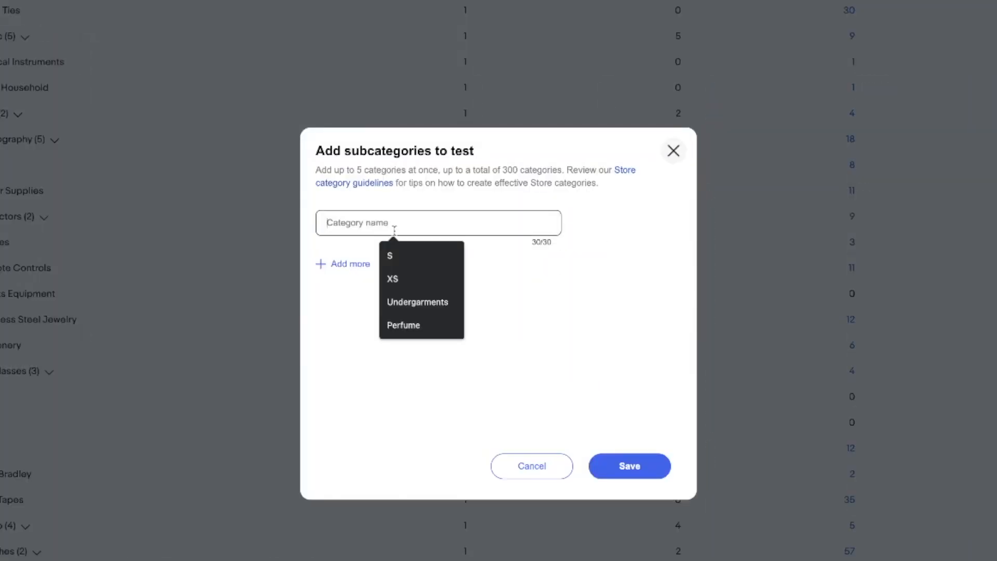
text(test 1)
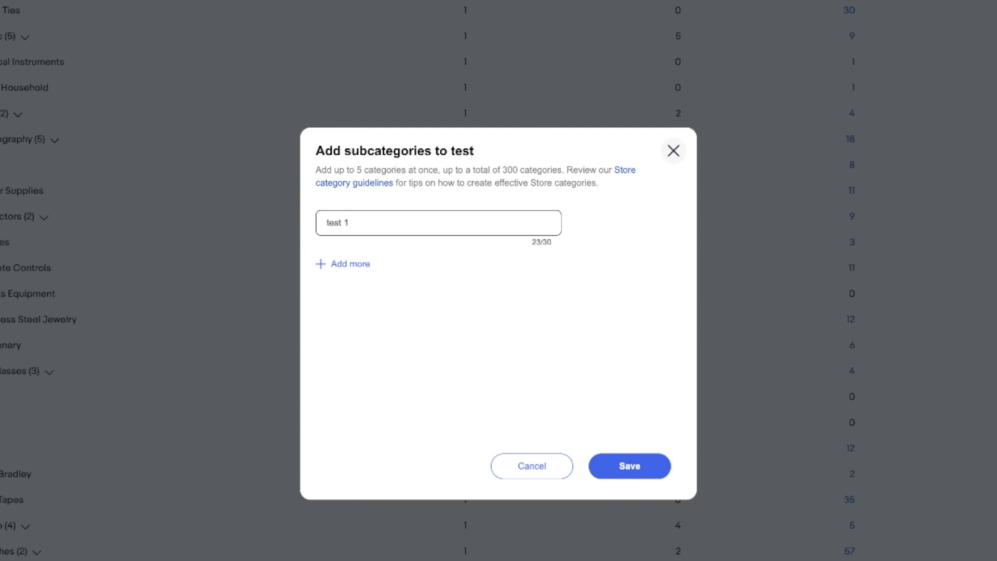
click(341, 263)
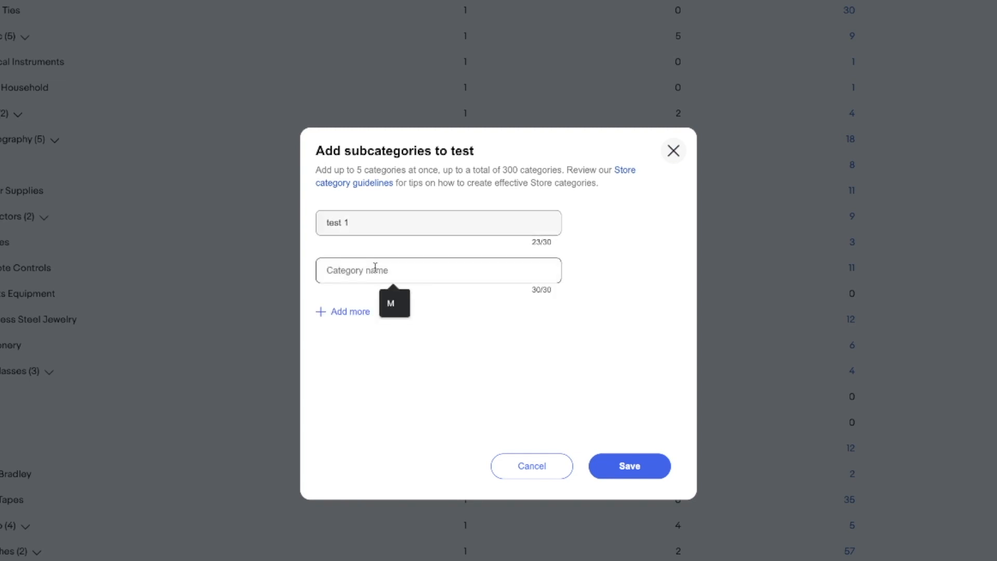
text(Test 2)
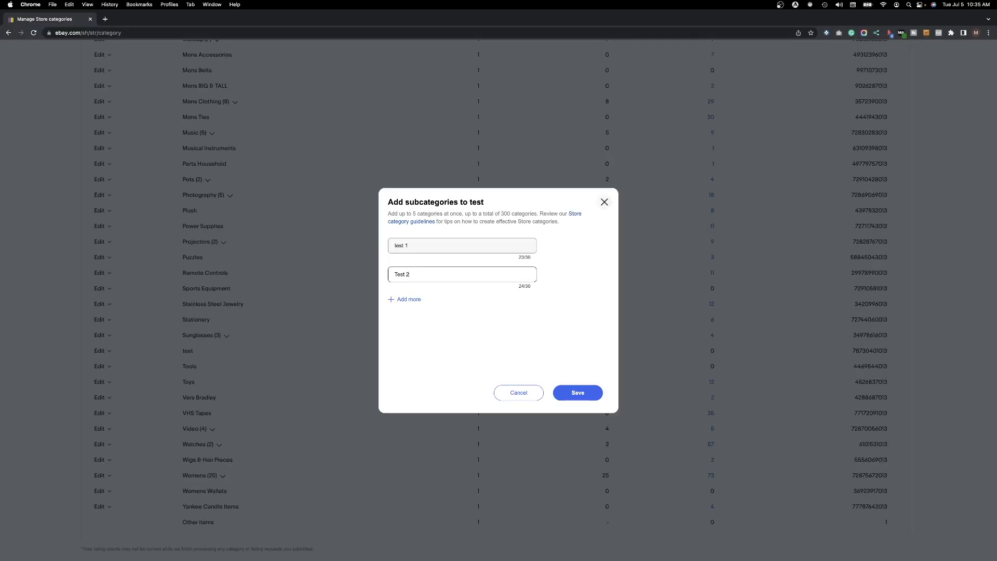
click(577, 392)
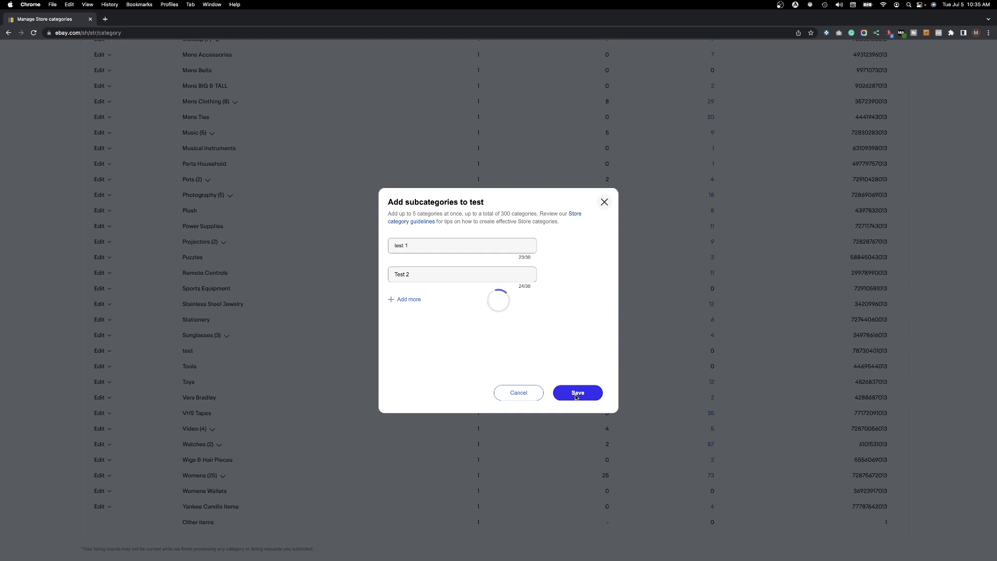
click(576, 393)
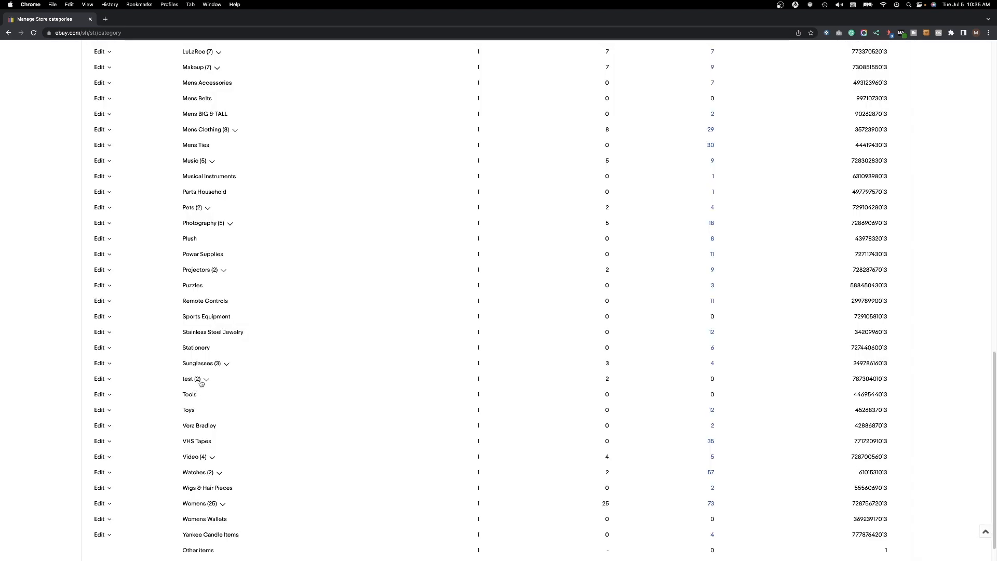
Step: Check test's two subcategories, then delete the test category from its Edit actions
click(206, 379)
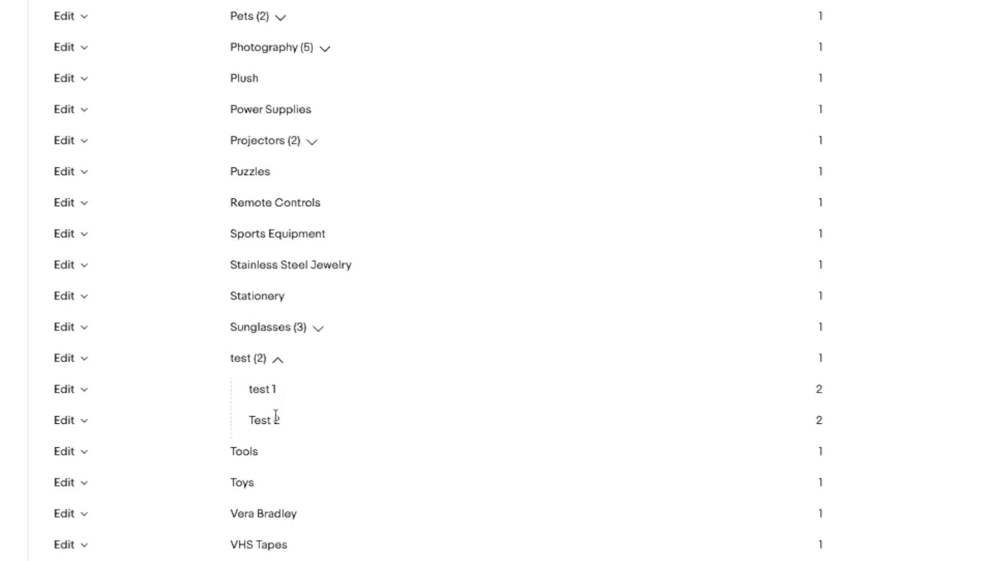
click(302, 358)
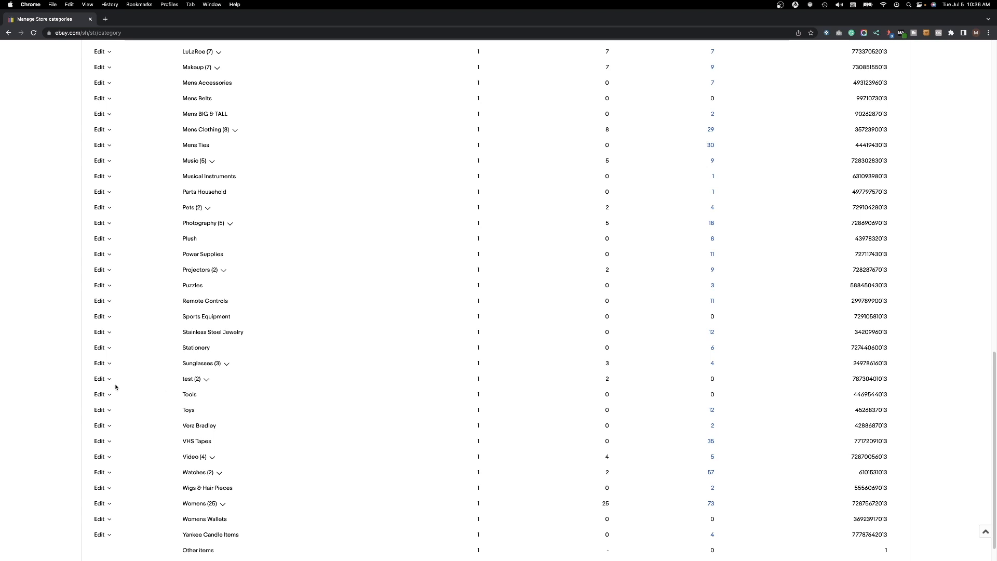
click(99, 378)
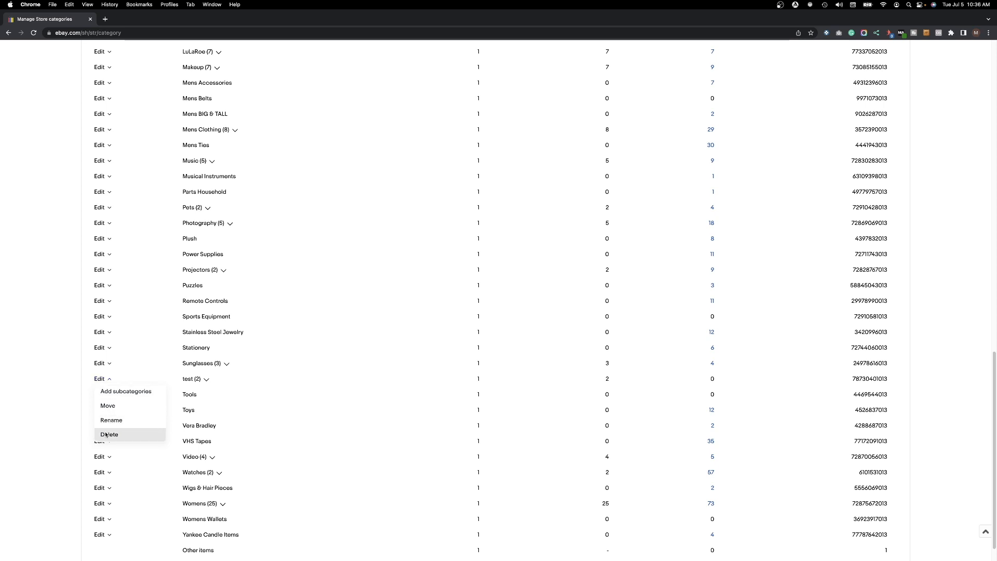
click(108, 434)
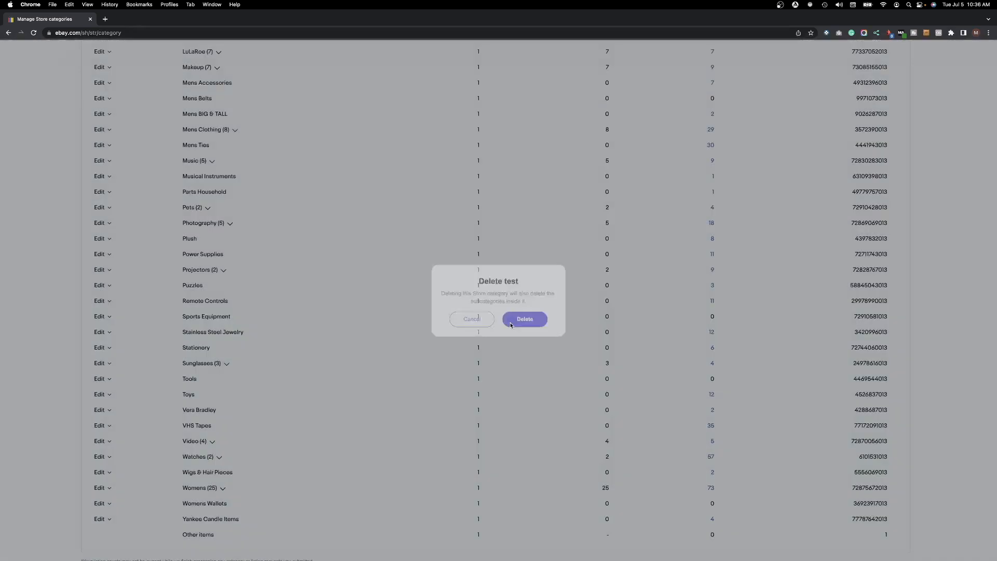